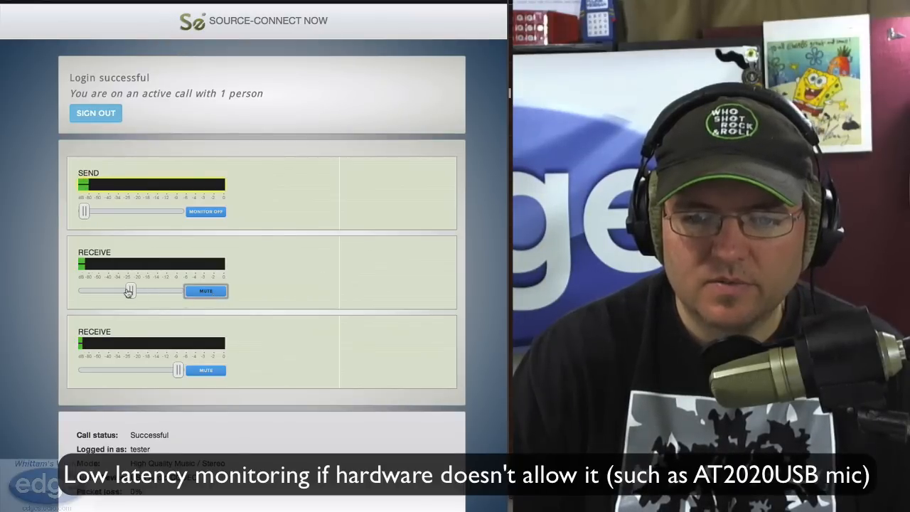
Raise the first receive channel to full volume, then mute and unmute the second channel.
{"action": "left_click", "coordinate": [206, 370]}
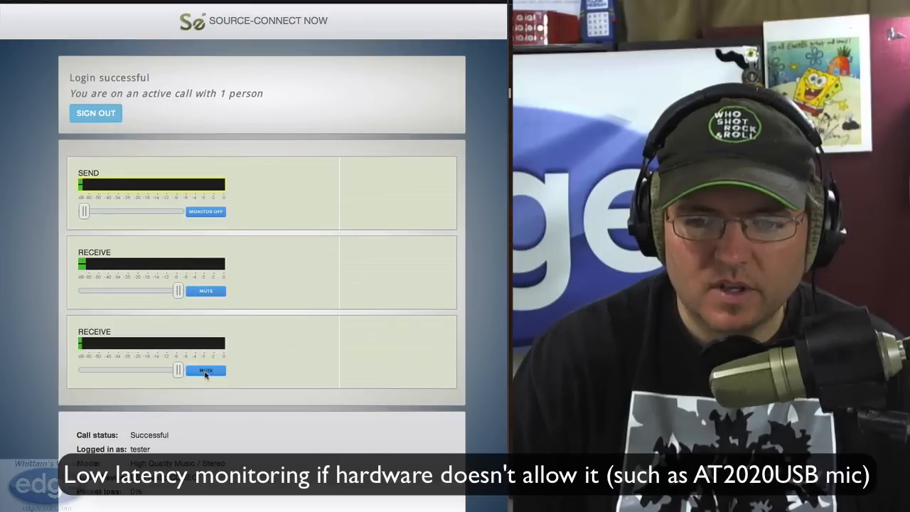
{"action": "left_click", "coordinate": [205, 370]}
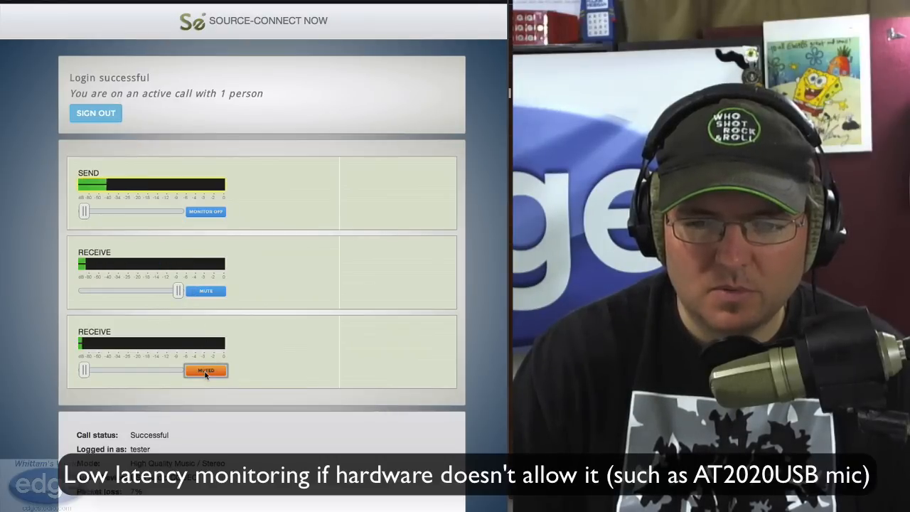
{"action": "left_click", "coordinate": [206, 369]}
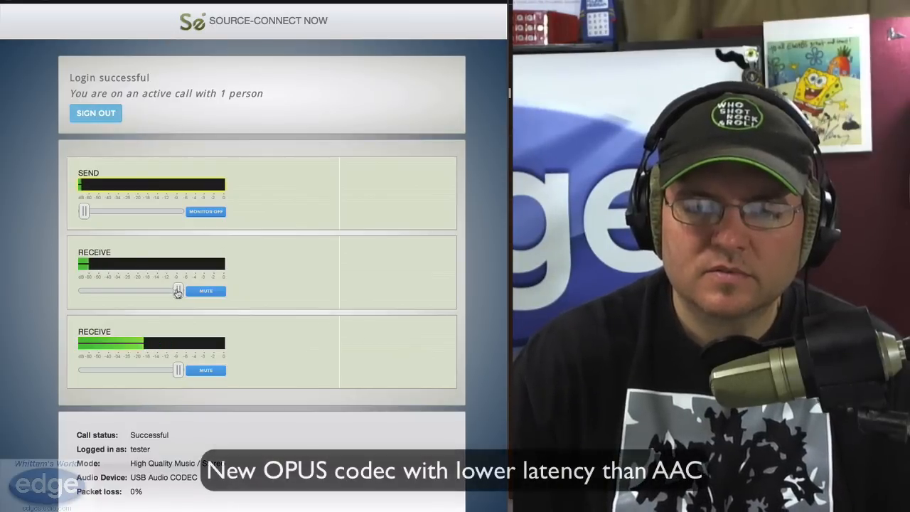
Lower and restore the first receive slider, then drop the second and return it just below full.
{"action": "left_click_drag", "start_coordinate": [177, 290], "coordinate": [121, 291]}
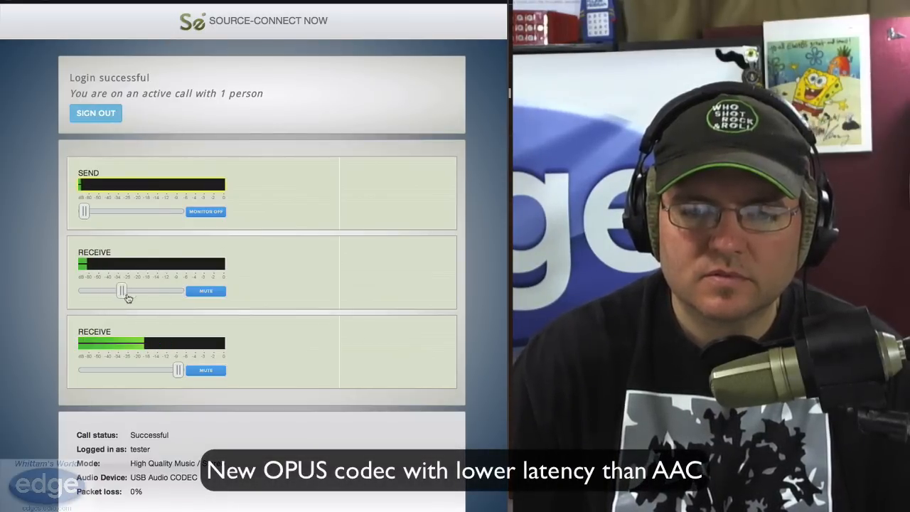
{"action": "left_click_drag", "start_coordinate": [121, 290], "coordinate": [168, 290]}
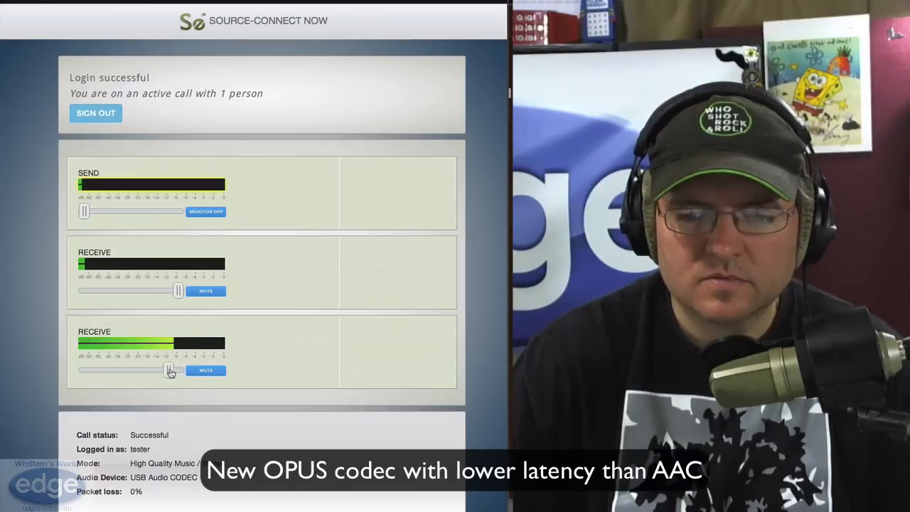
{"action": "left_click_drag", "start_coordinate": [169, 370], "coordinate": [101, 369]}
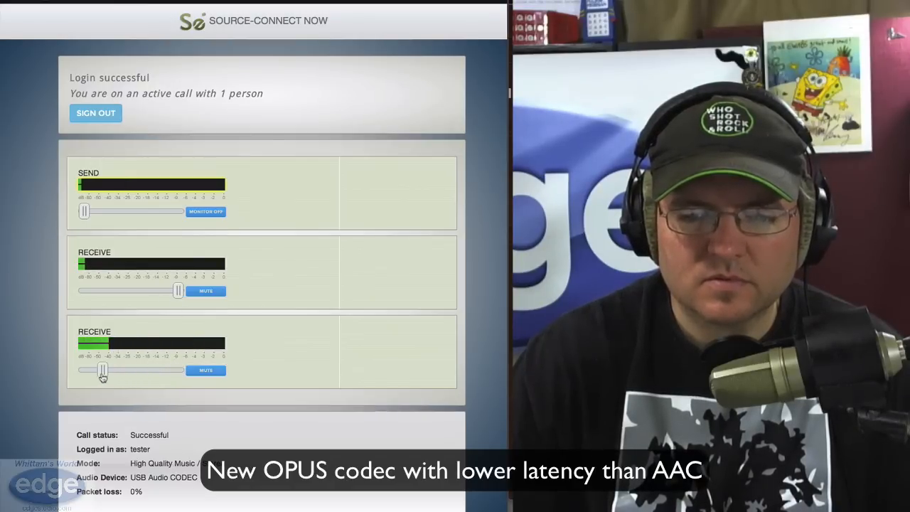
{"action": "left_click_drag", "start_coordinate": [99, 370], "coordinate": [169, 370]}
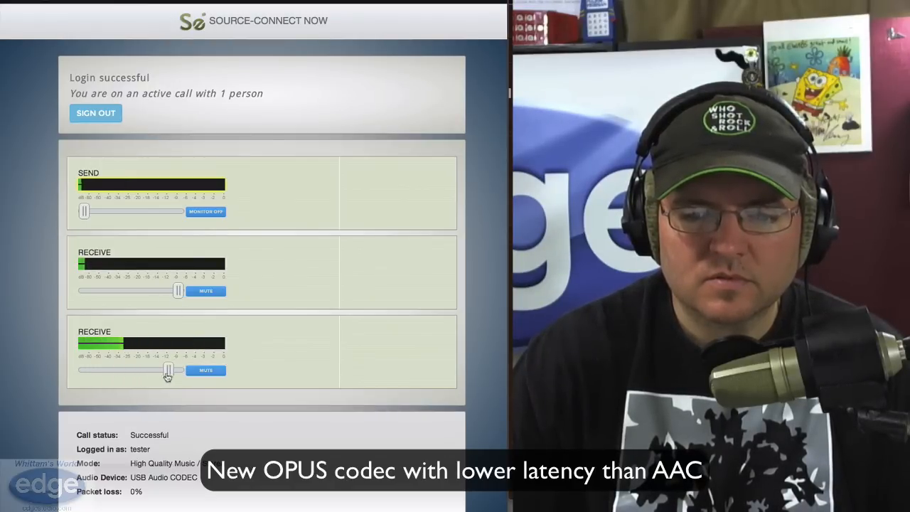